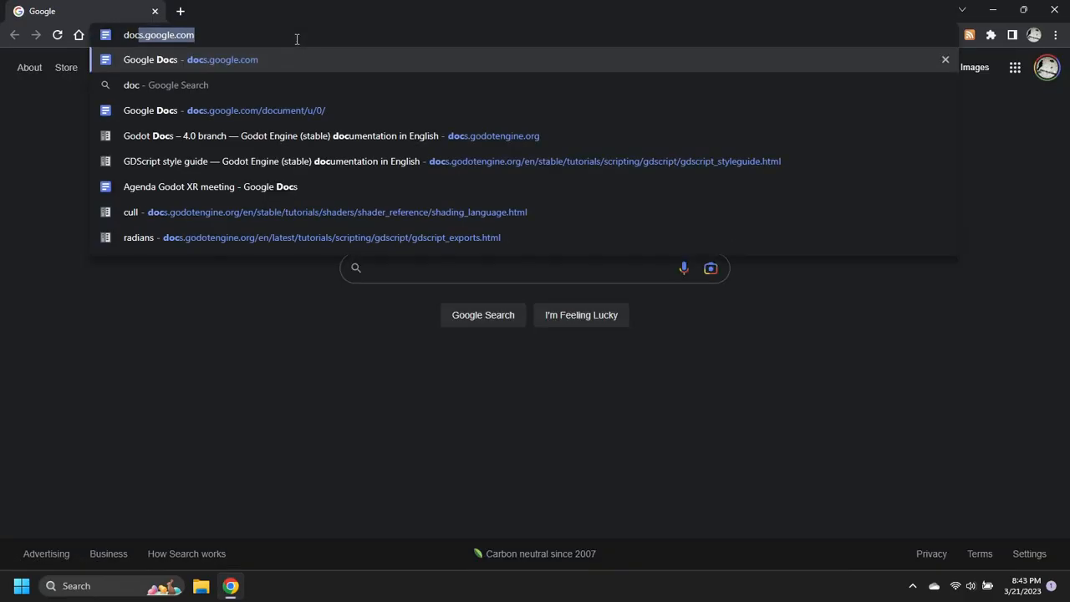
- Search docs.godotengine.org for 'Exporting' and read the Exporting for Android page down to the keystore section
{"action": "type", "text": "docs.godotengine.org/en/stable/"}
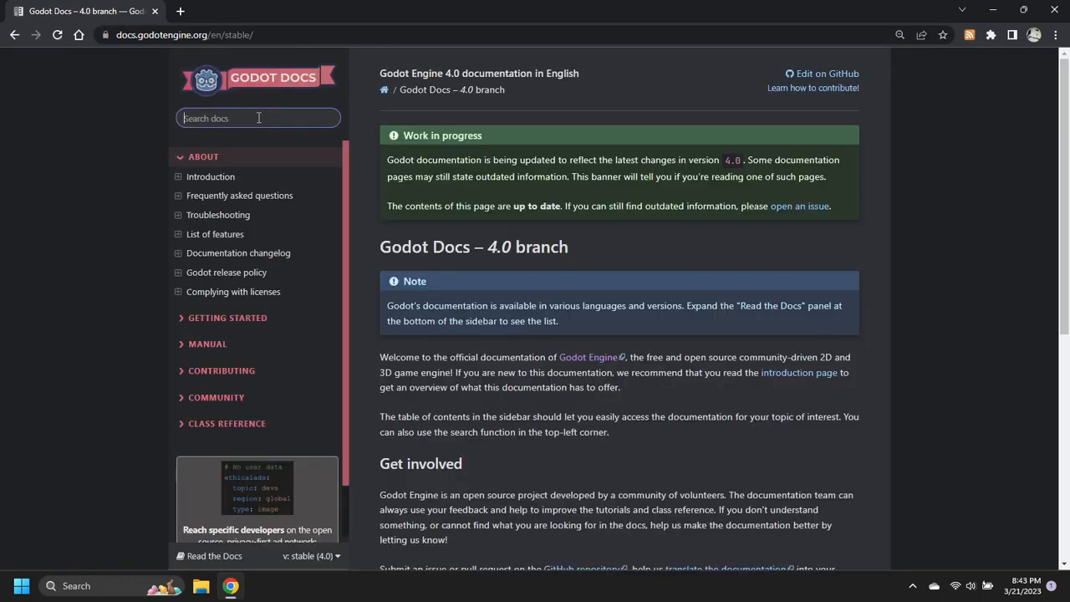
{"action": "type", "text": "Exporting"}
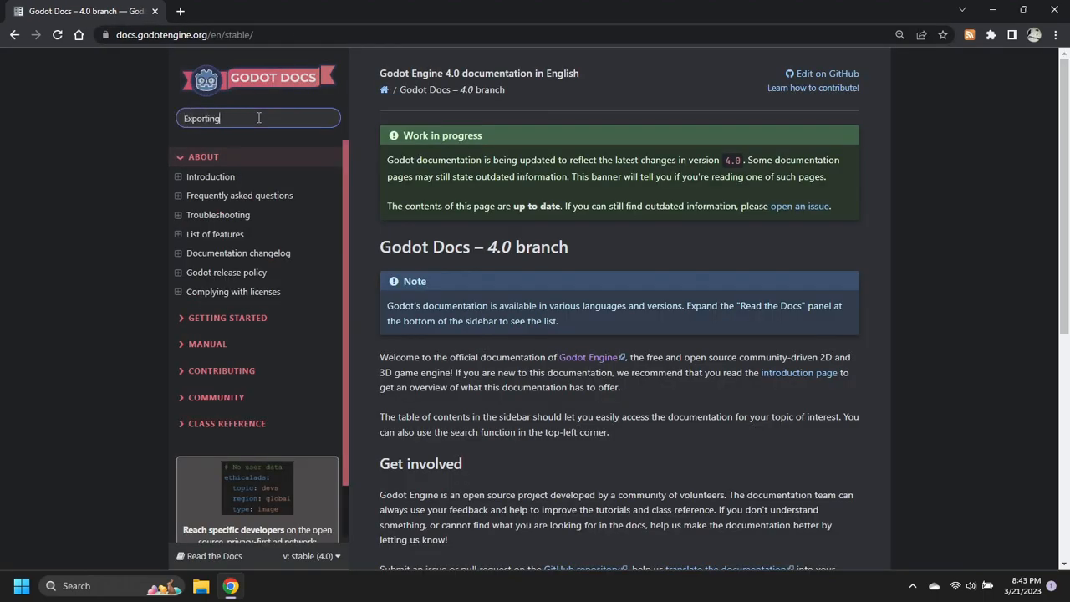
{"action": "key", "text": "Return"}
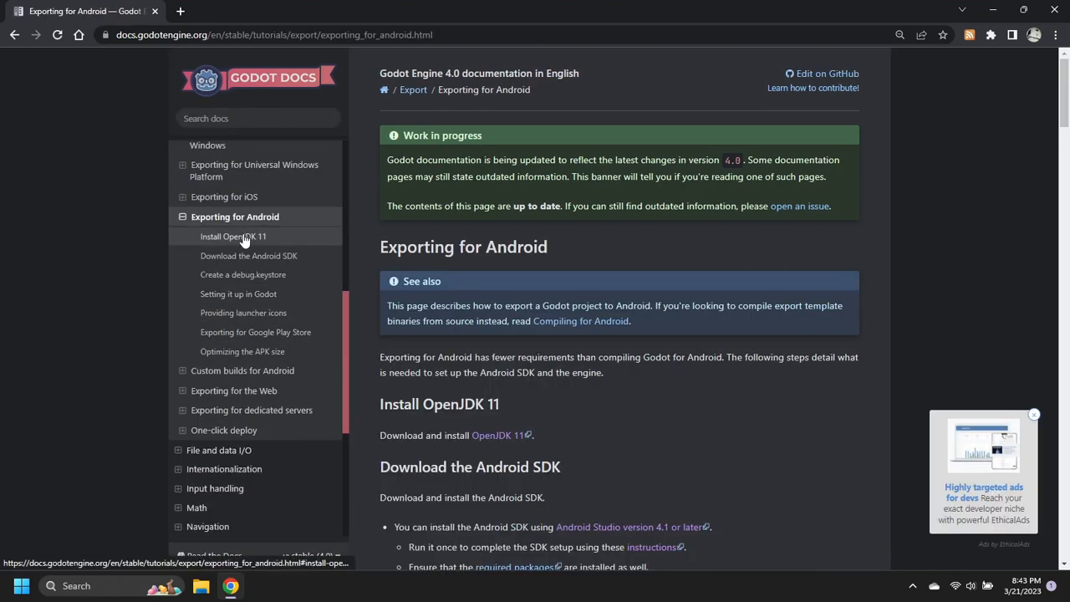
{"action": "scroll", "scroll_direction": "down", "scroll_amount": 3}
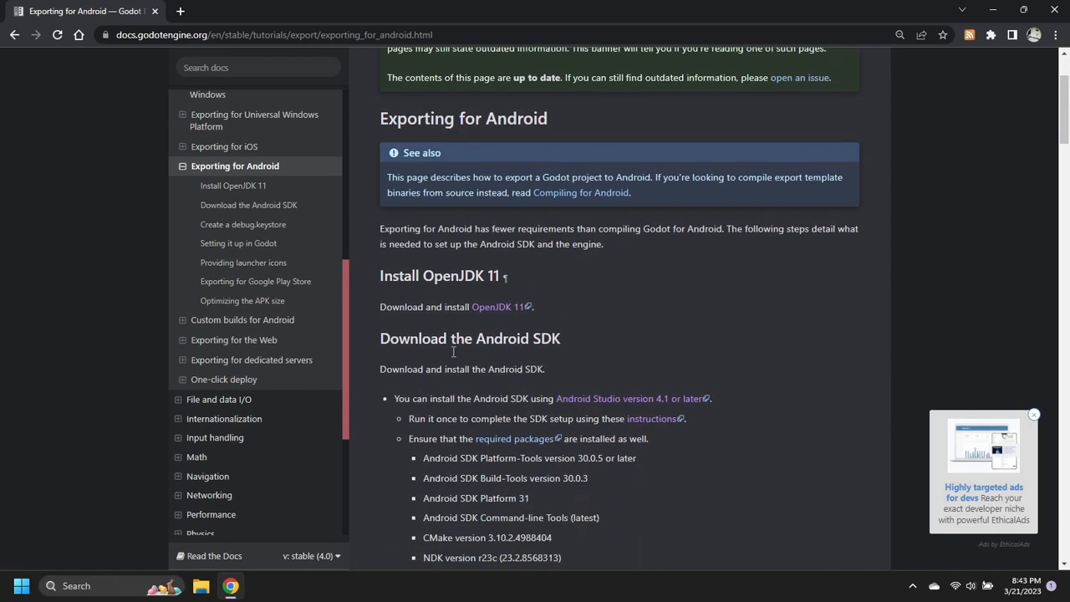
{"action": "scroll", "scroll_direction": "down", "scroll_amount": 3}
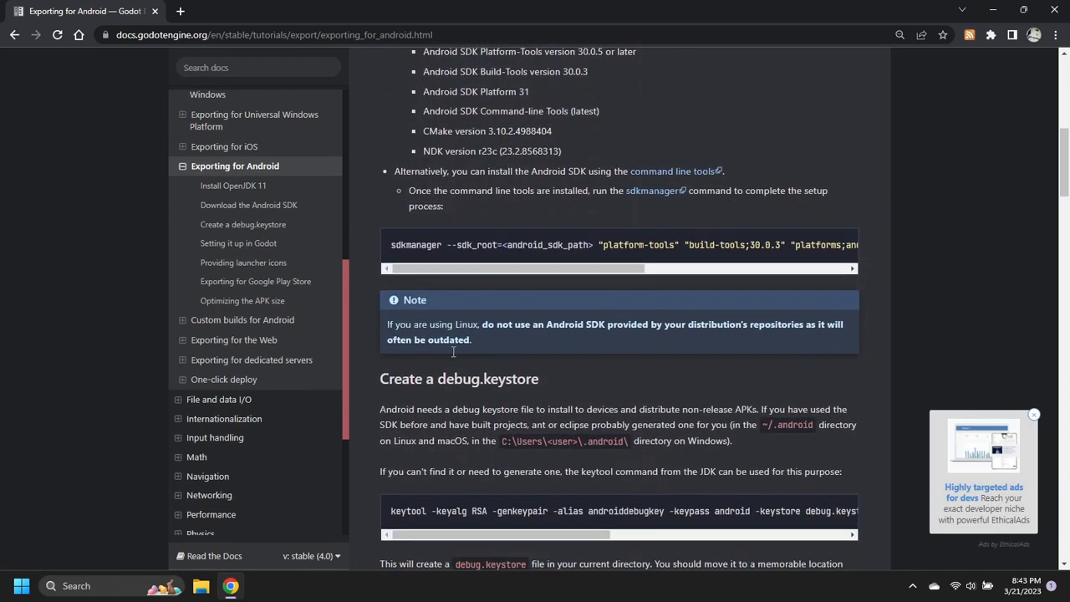
{"action": "mouse_move", "coordinate": [656, 393]}
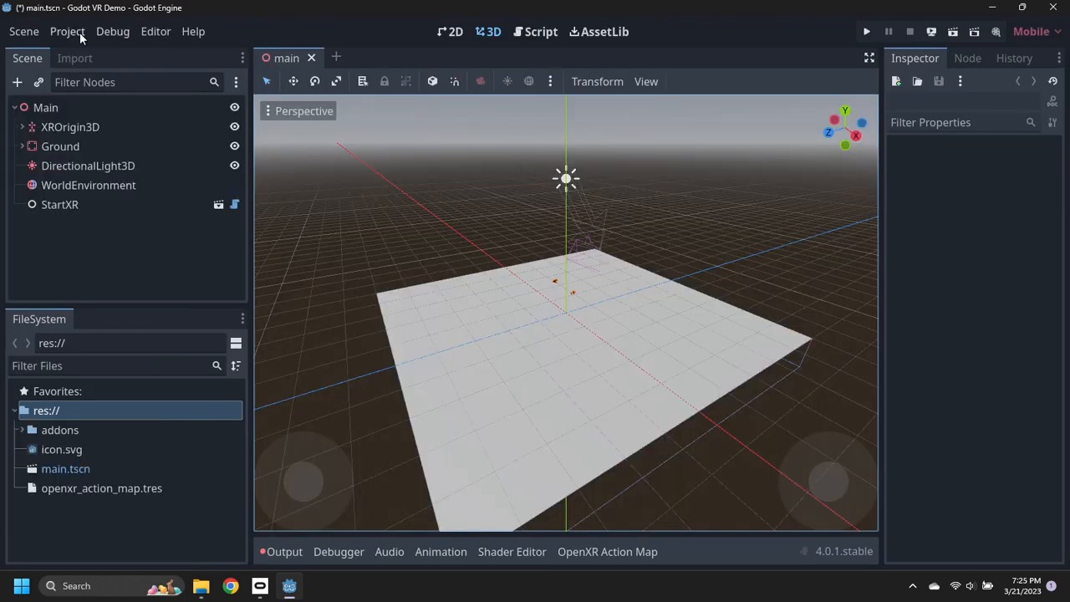
- Tick Import ETC2 ASTC under Project Settings > Rendering > Textures for the VR Demo project
{"action": "left_click", "coordinate": [67, 30]}
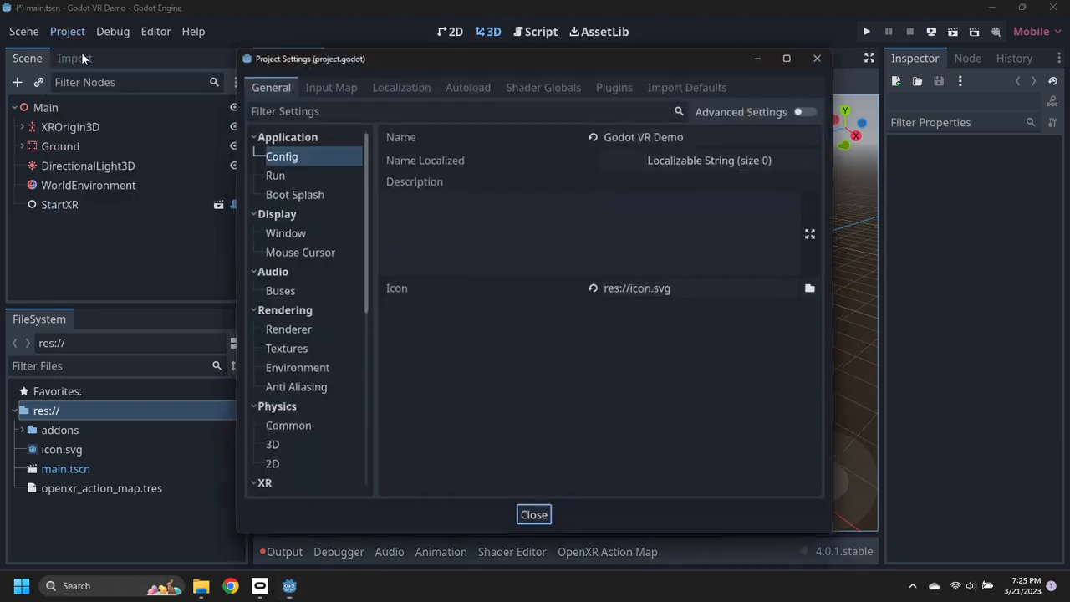
{"action": "left_click", "coordinate": [288, 328]}
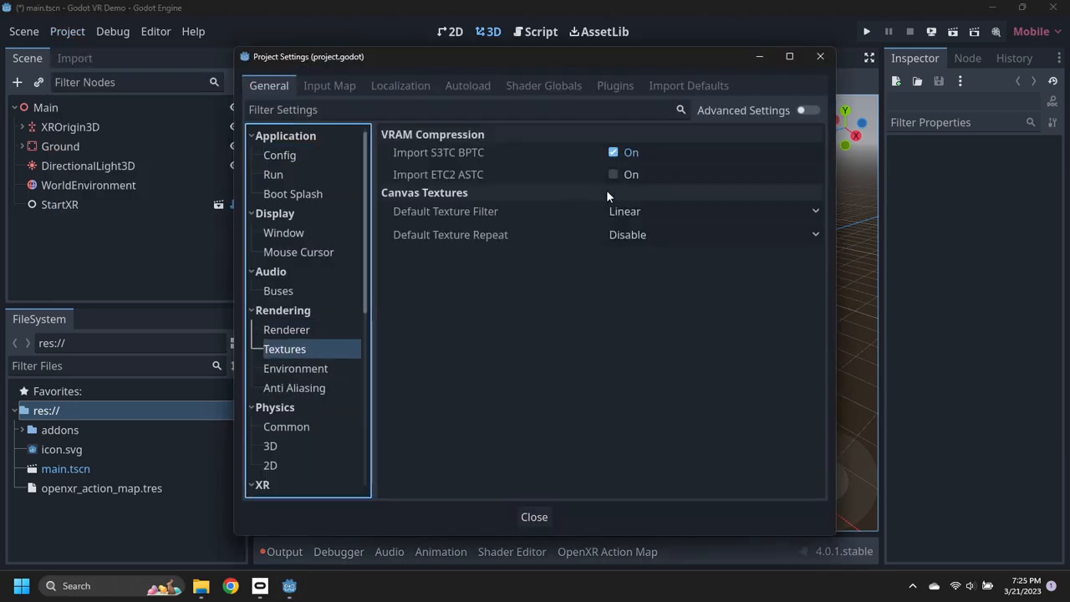
{"action": "left_click", "coordinate": [613, 174]}
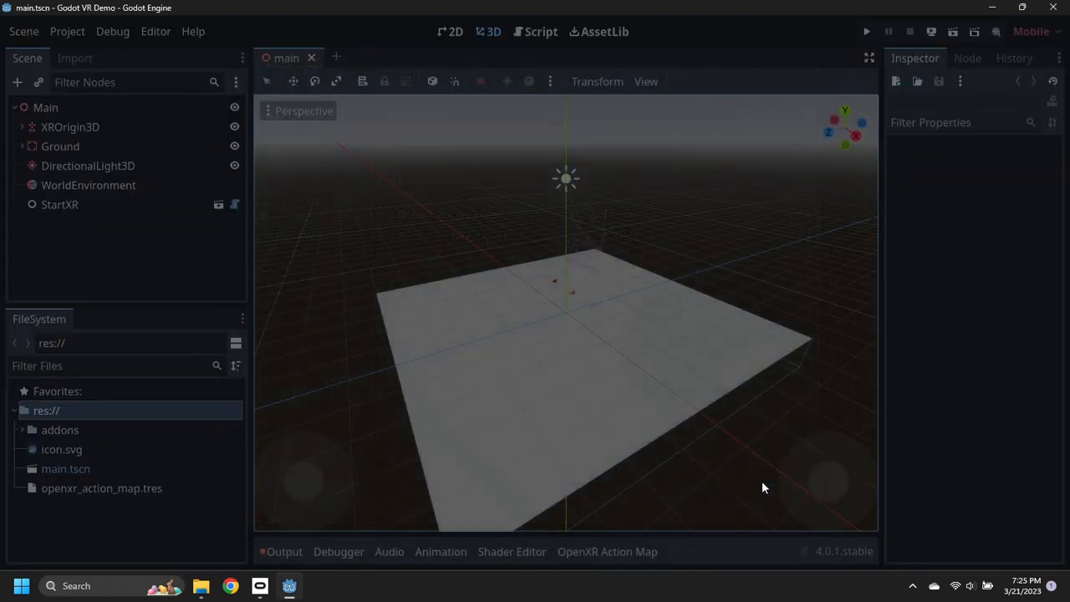
{"action": "left_click", "coordinate": [867, 32]}
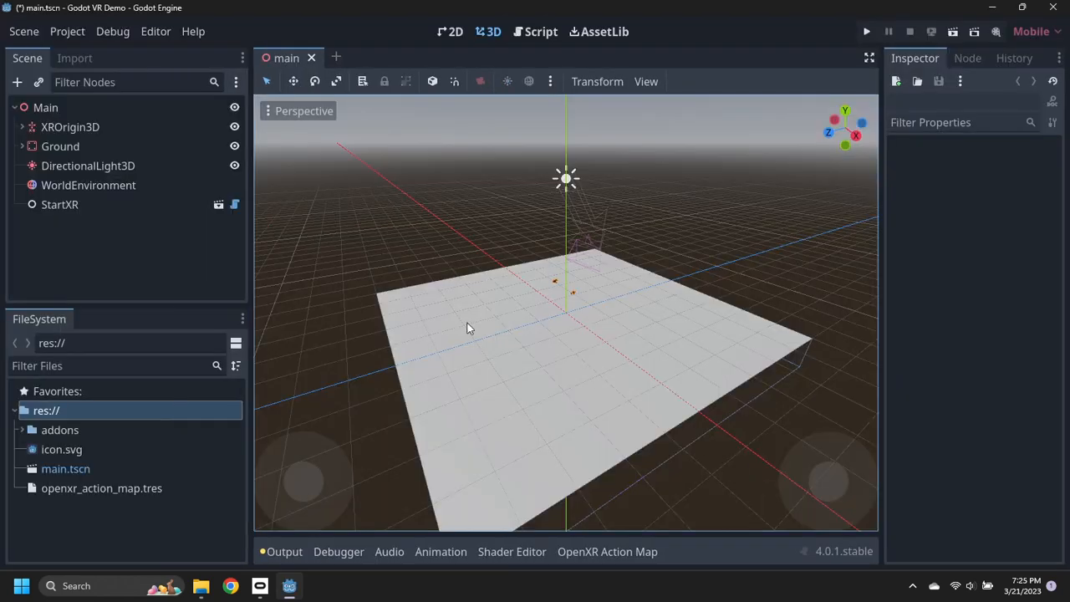
- Download and install the 4.0.1.stable export templates through Manage Export Templates
{"action": "left_click", "coordinate": [156, 30]}
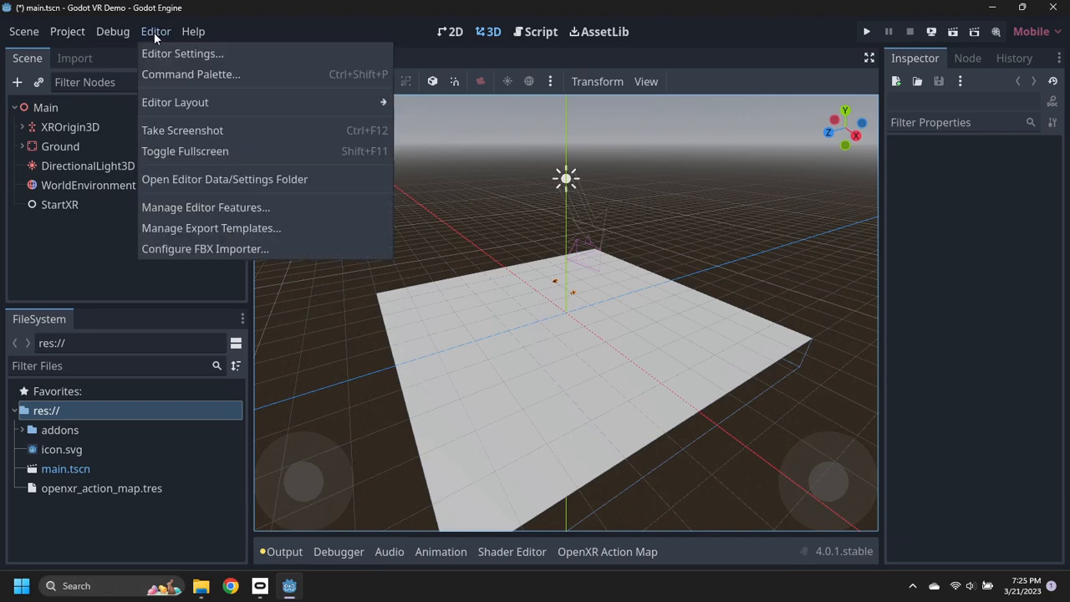
{"action": "mouse_move", "coordinate": [211, 228]}
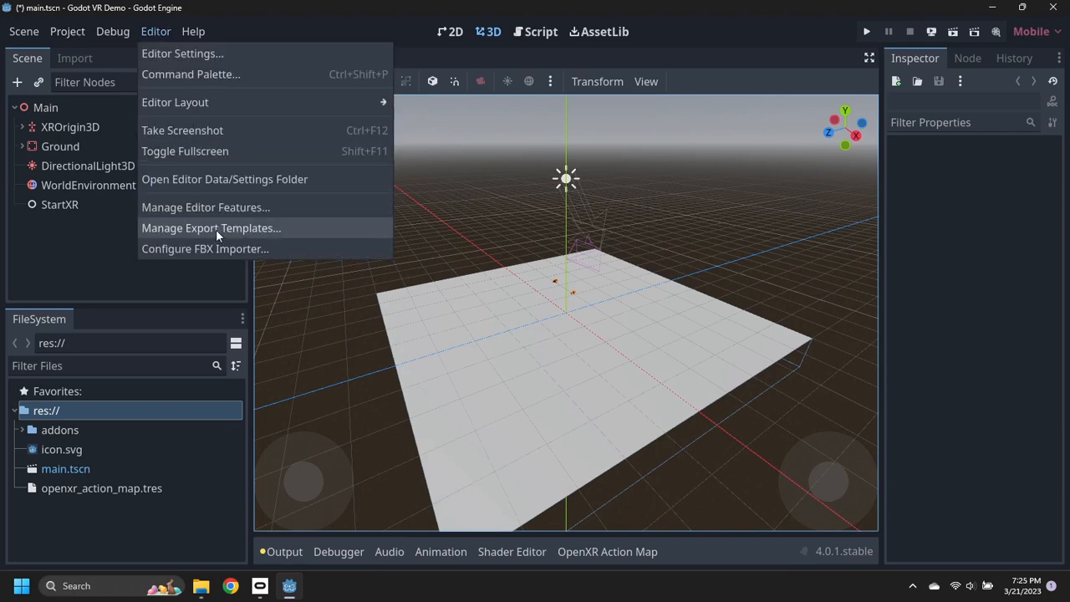
{"action": "left_click", "coordinate": [211, 227]}
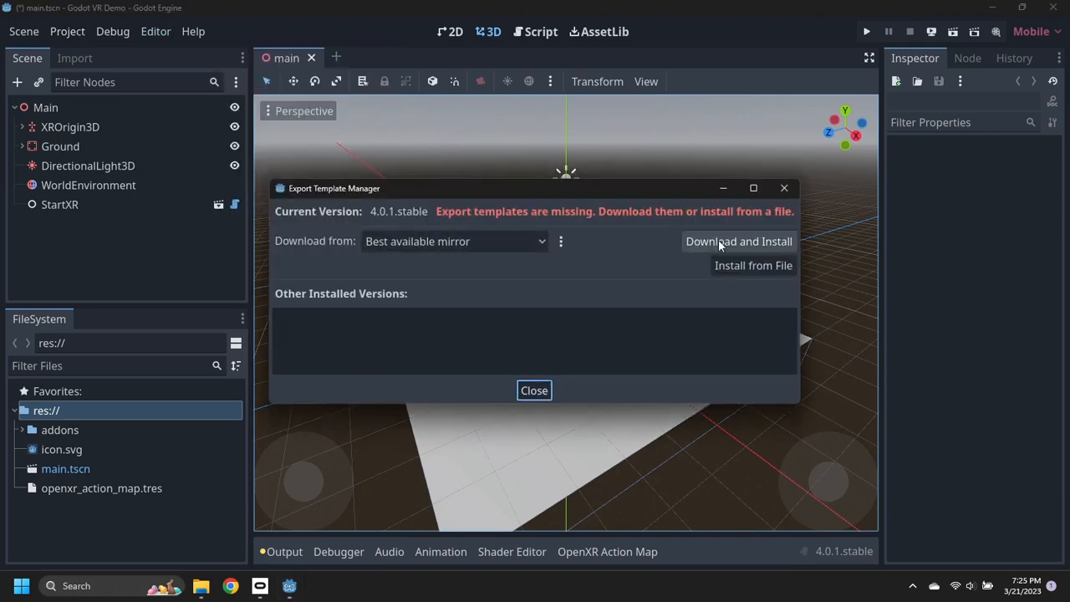
{"action": "left_click", "coordinate": [739, 241]}
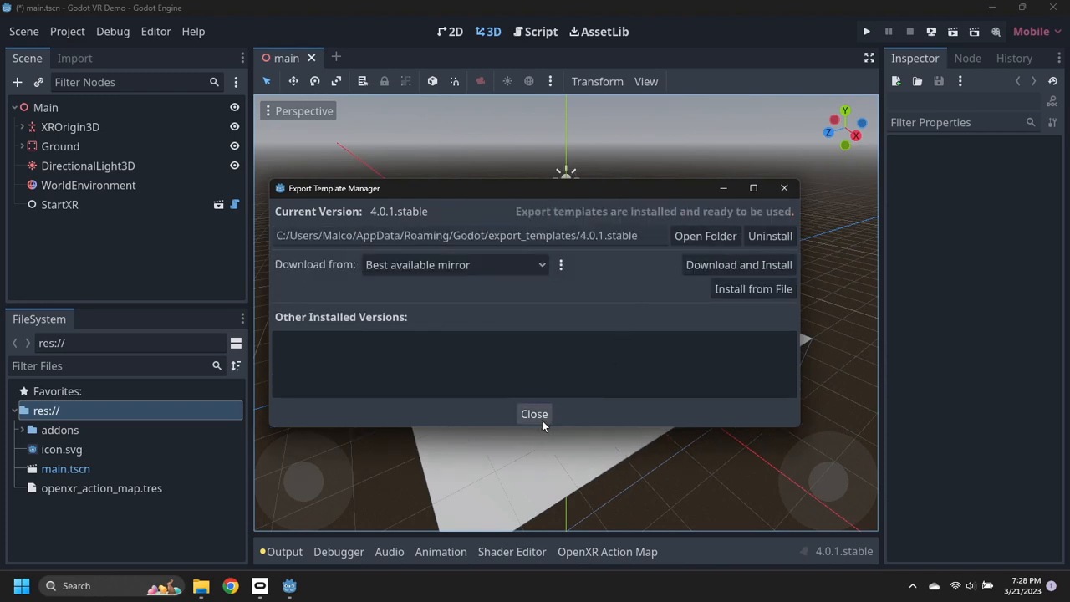
{"action": "left_click", "coordinate": [535, 413]}
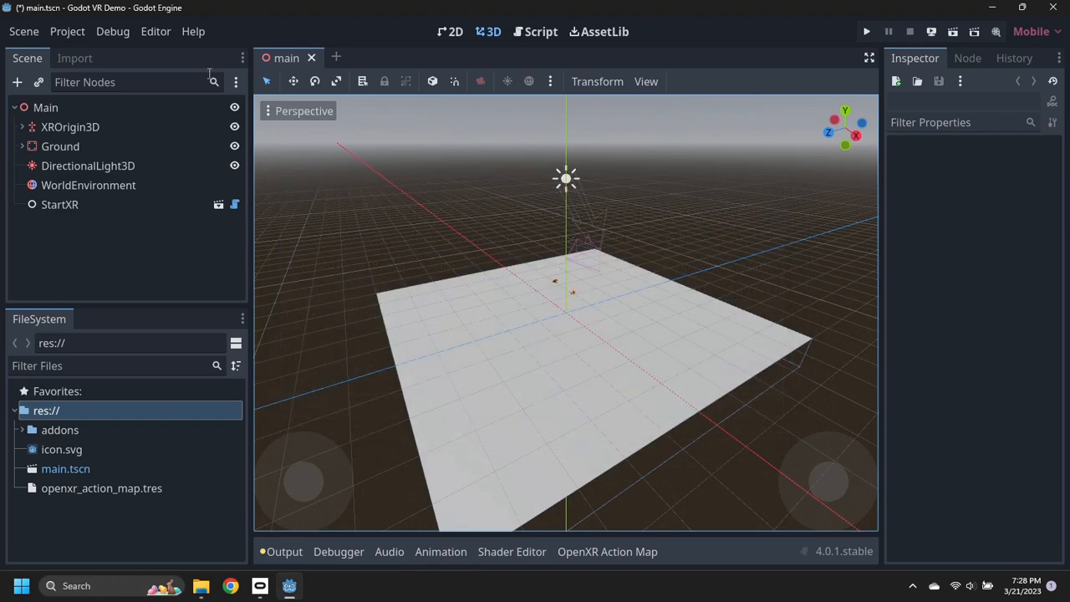
- Run Install Android Build Template from the Project menu and confirm the install
{"action": "left_click", "coordinate": [67, 30]}
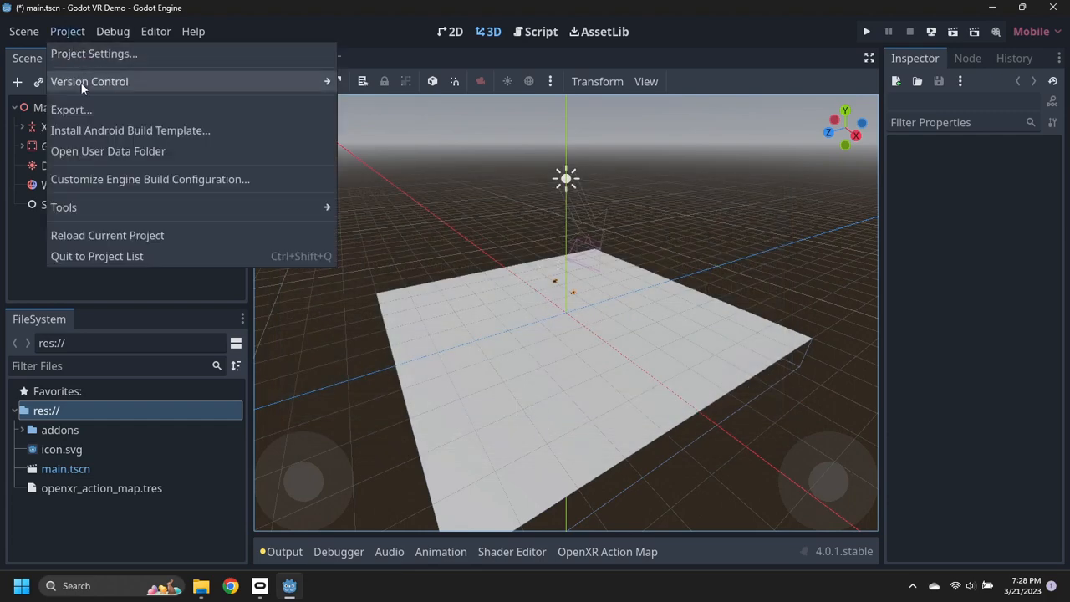
{"action": "mouse_move", "coordinate": [91, 131]}
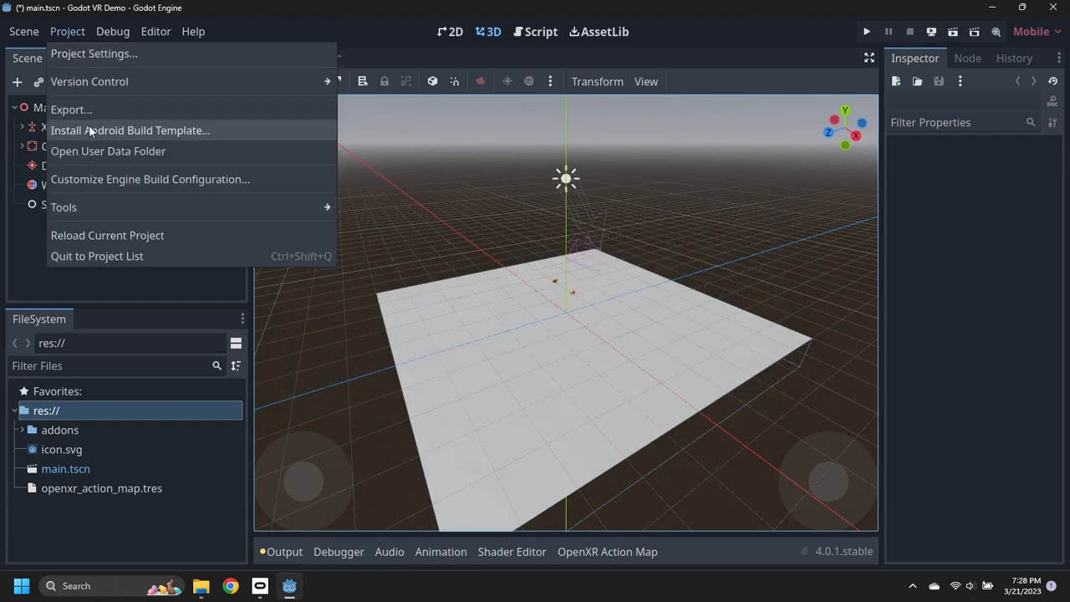
{"action": "left_click", "coordinate": [131, 130]}
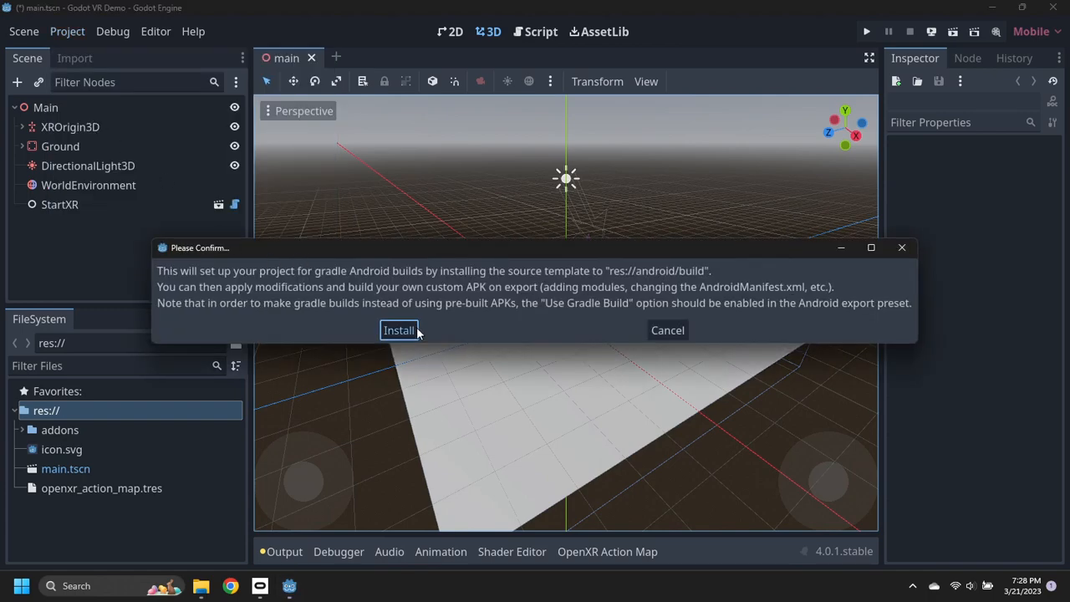
{"action": "left_click", "coordinate": [398, 329]}
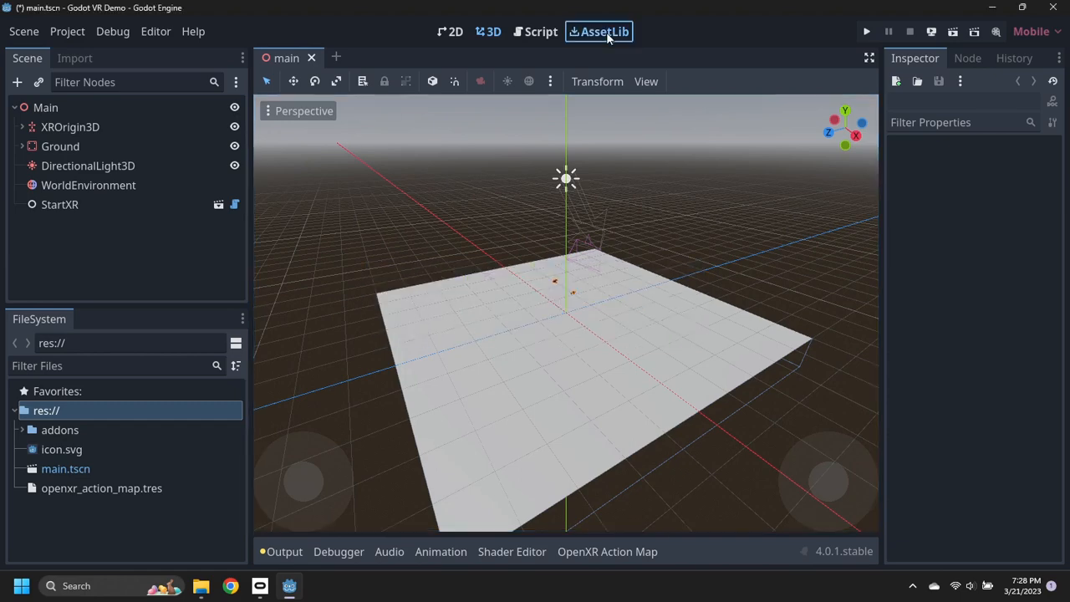
- Find Godot XR Android OpenXR Loaders in AssetLib by searching 'go' and download it
{"action": "left_click", "coordinate": [599, 30]}
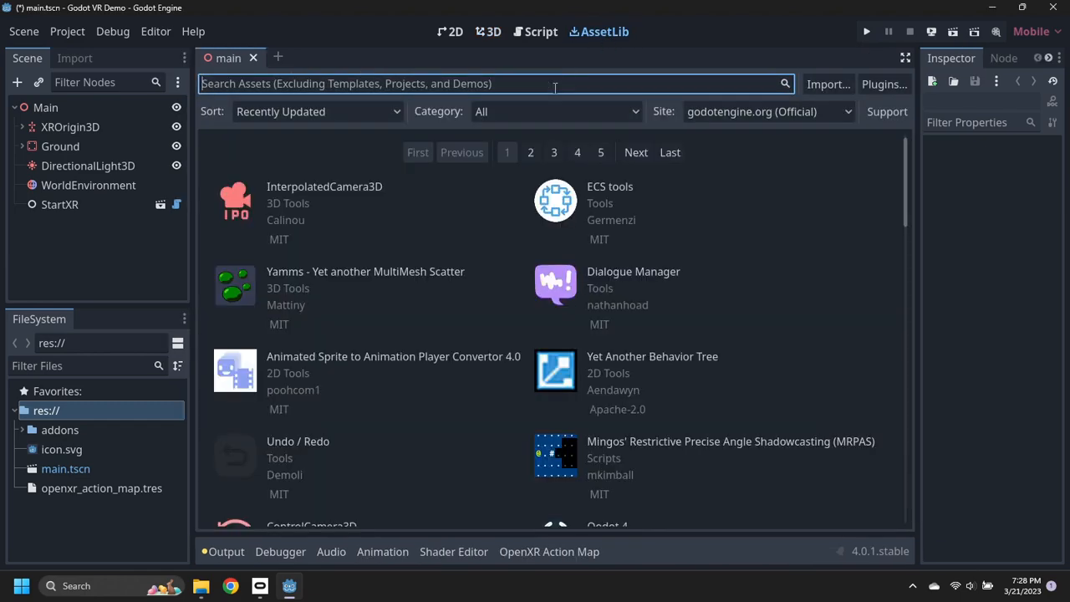
{"action": "type", "text": "godot xr"}
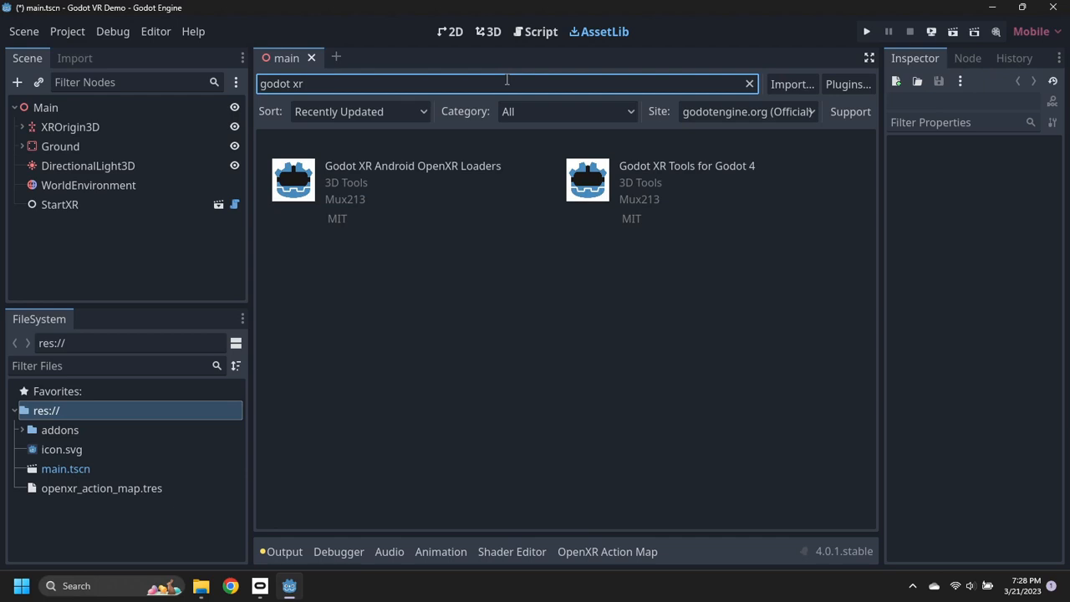
{"action": "mouse_move", "coordinate": [395, 171]}
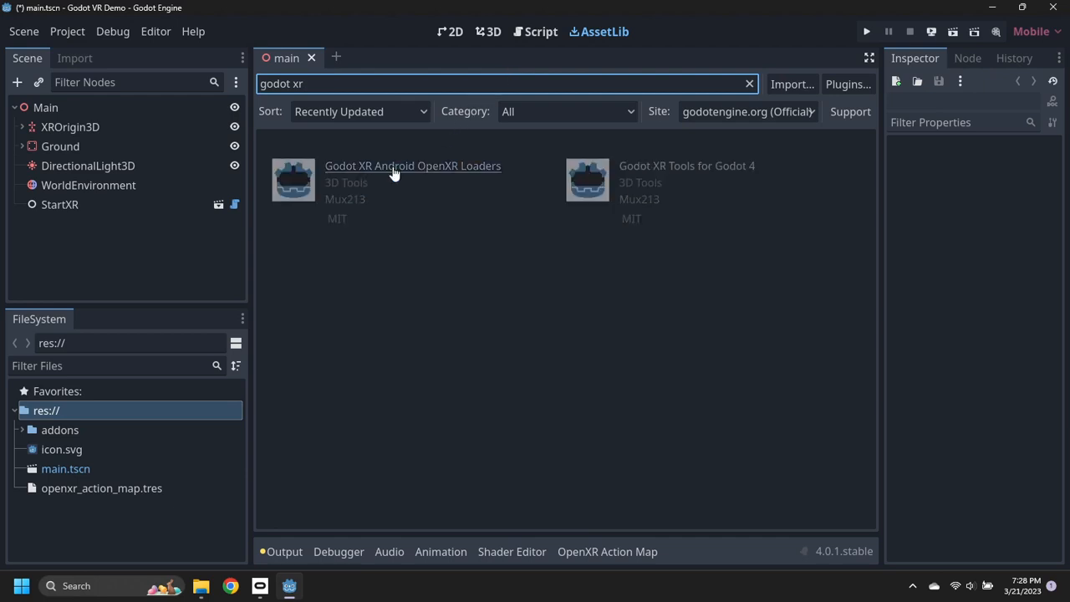
{"action": "left_click", "coordinate": [411, 166]}
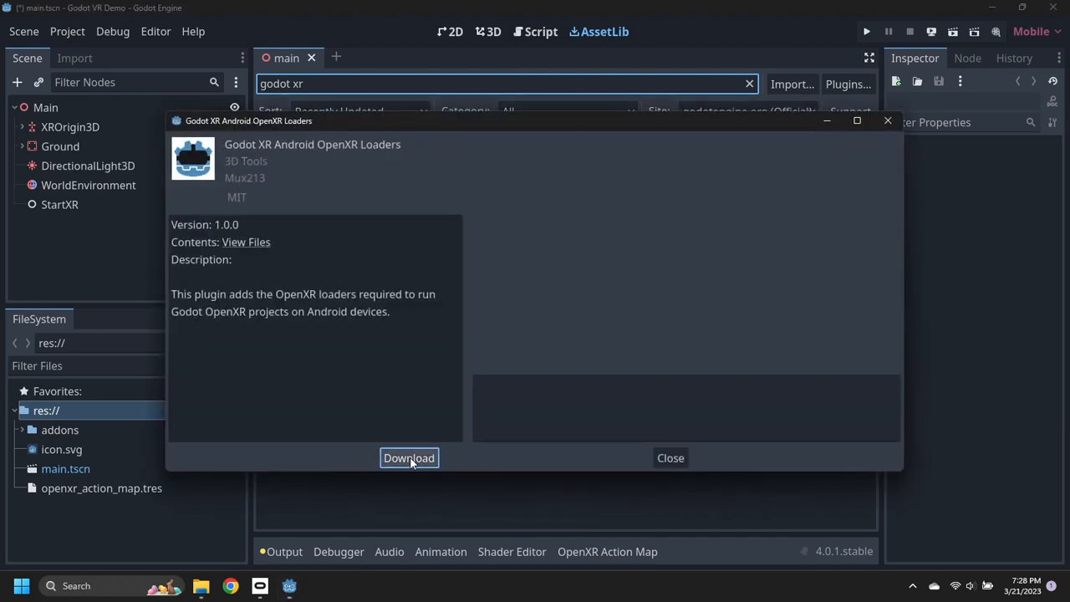
{"action": "left_click", "coordinate": [408, 458]}
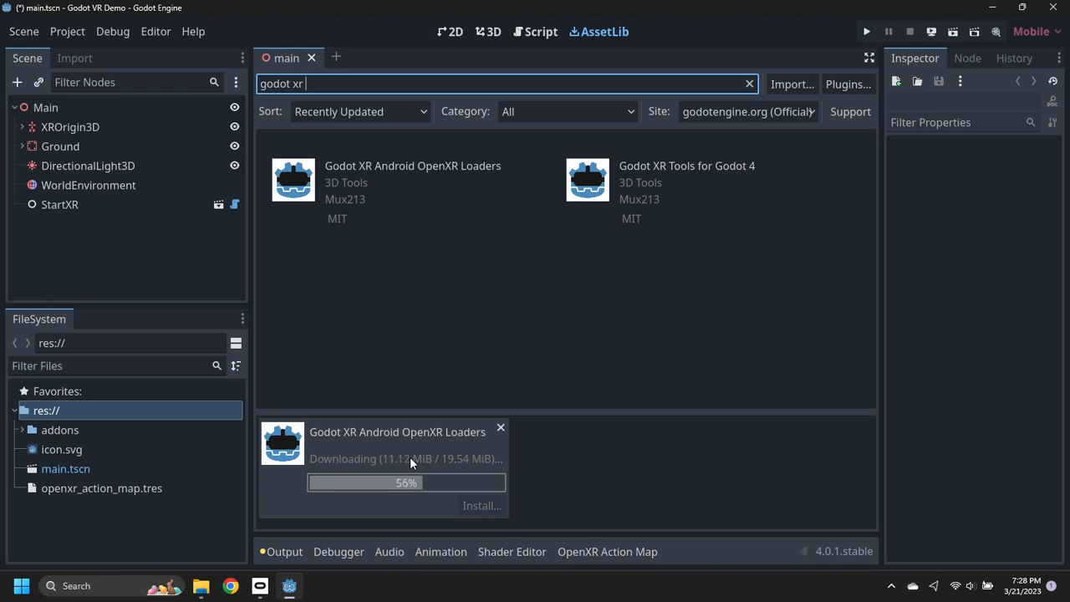
- Install the downloaded OpenXR loaders files into the project and dismiss the success message
{"action": "left_click", "coordinate": [482, 505]}
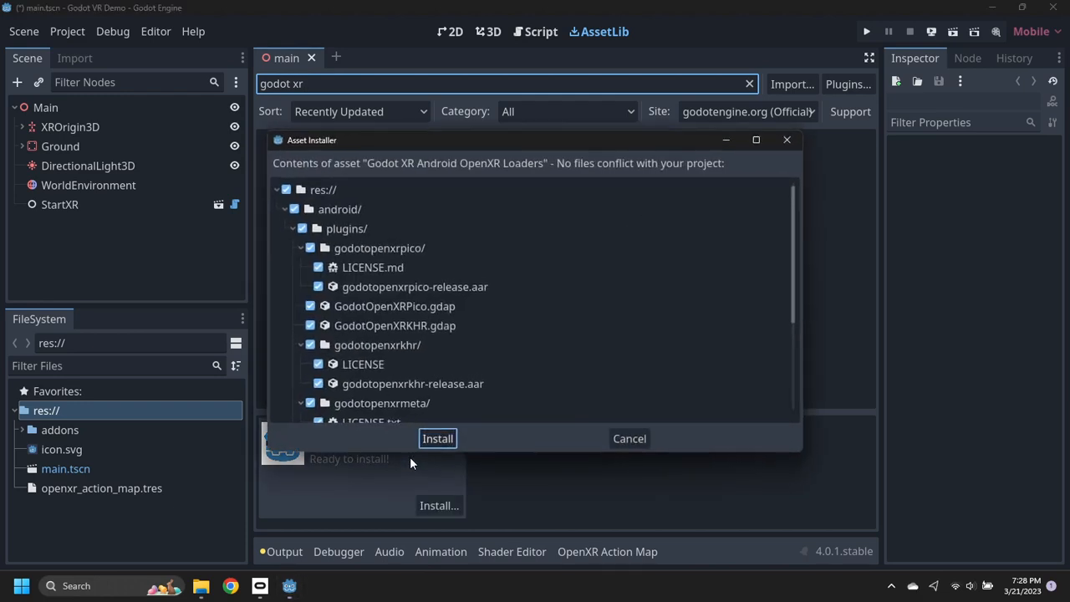
{"action": "left_click", "coordinate": [439, 439]}
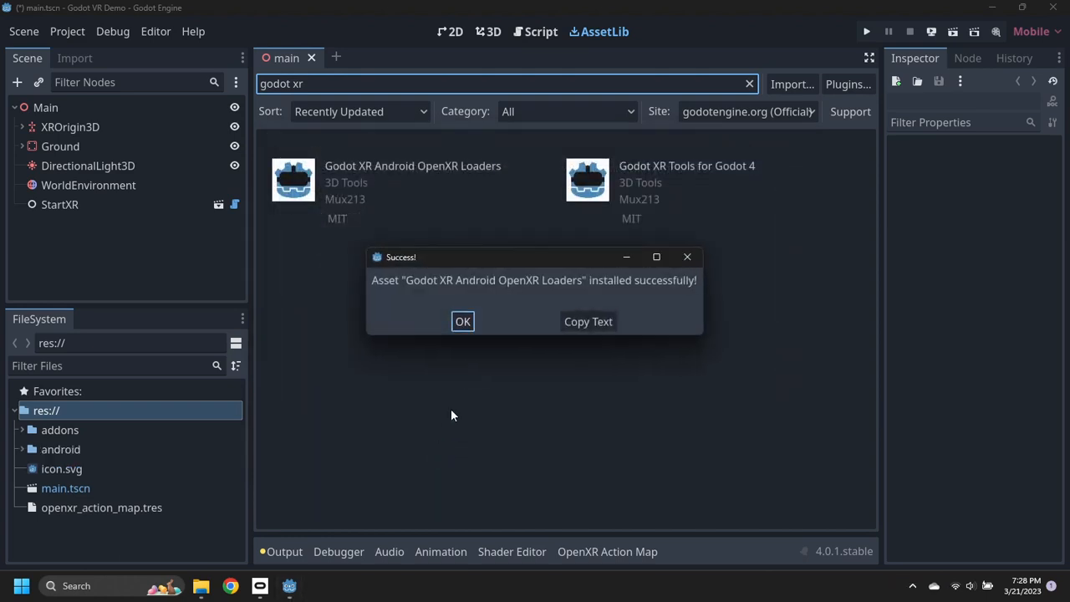
{"action": "left_click", "coordinate": [462, 321]}
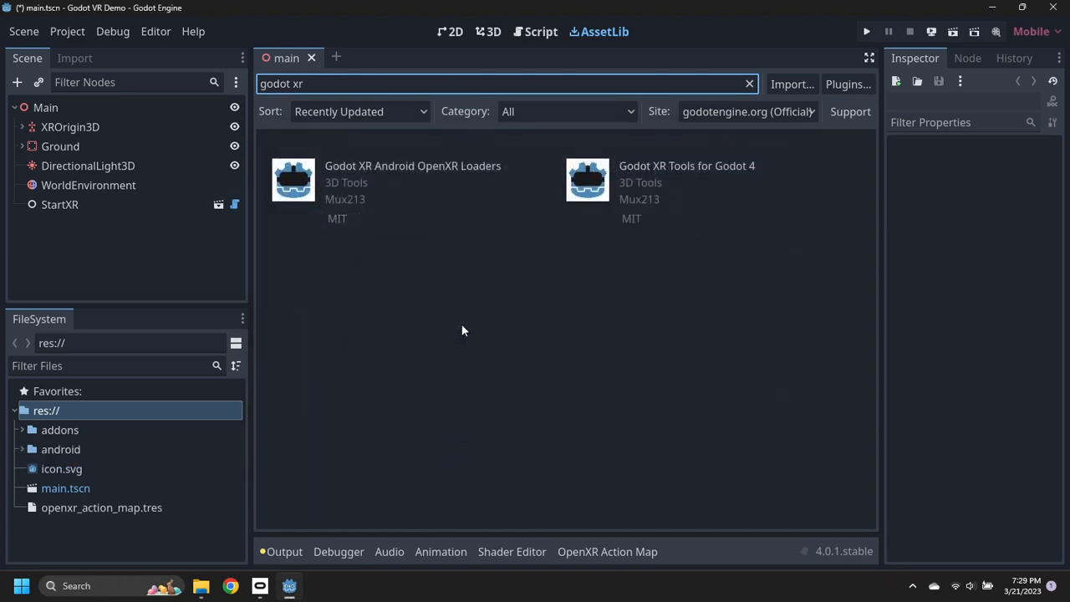
{"action": "left_click", "coordinate": [488, 32]}
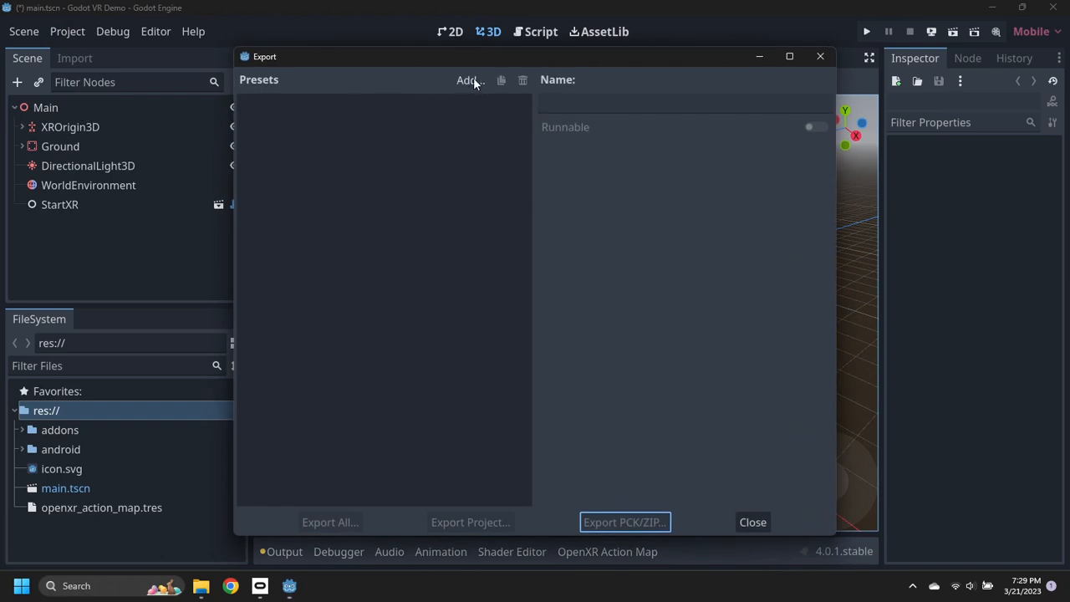
- Add an Android export preset named 'Android Quest' with its build options enabled
{"action": "left_click", "coordinate": [468, 80]}
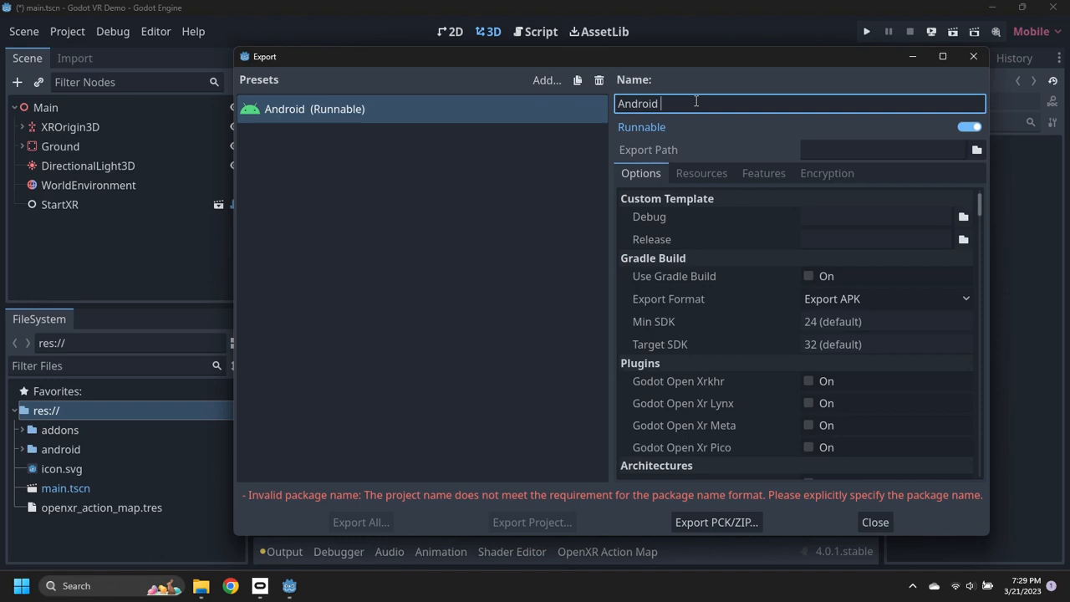
{"action": "type", "text": "Quest"}
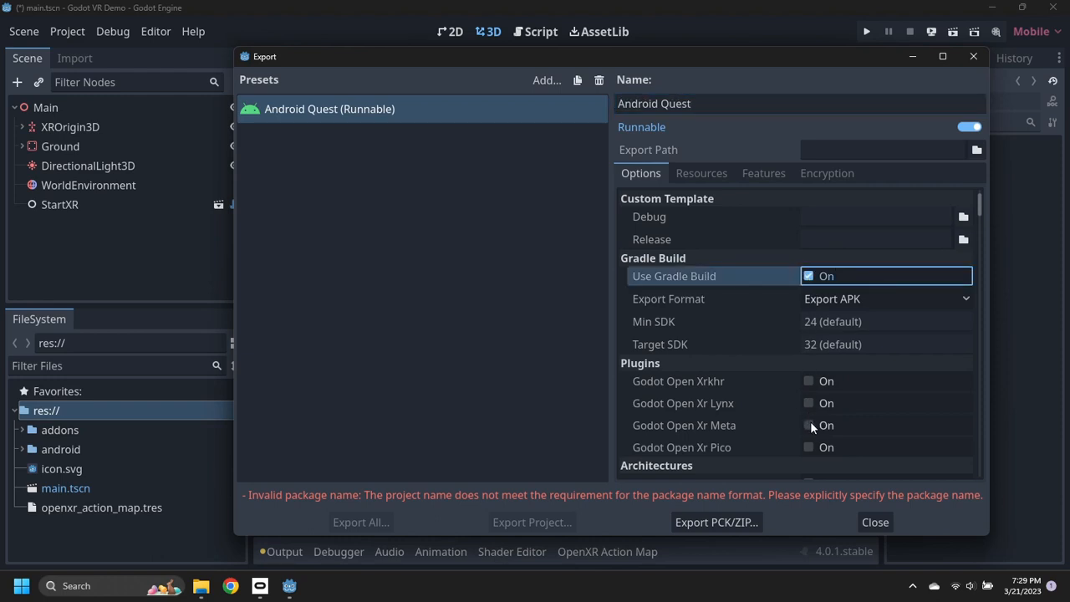
{"action": "scroll", "scroll_direction": "down", "scroll_amount": 3}
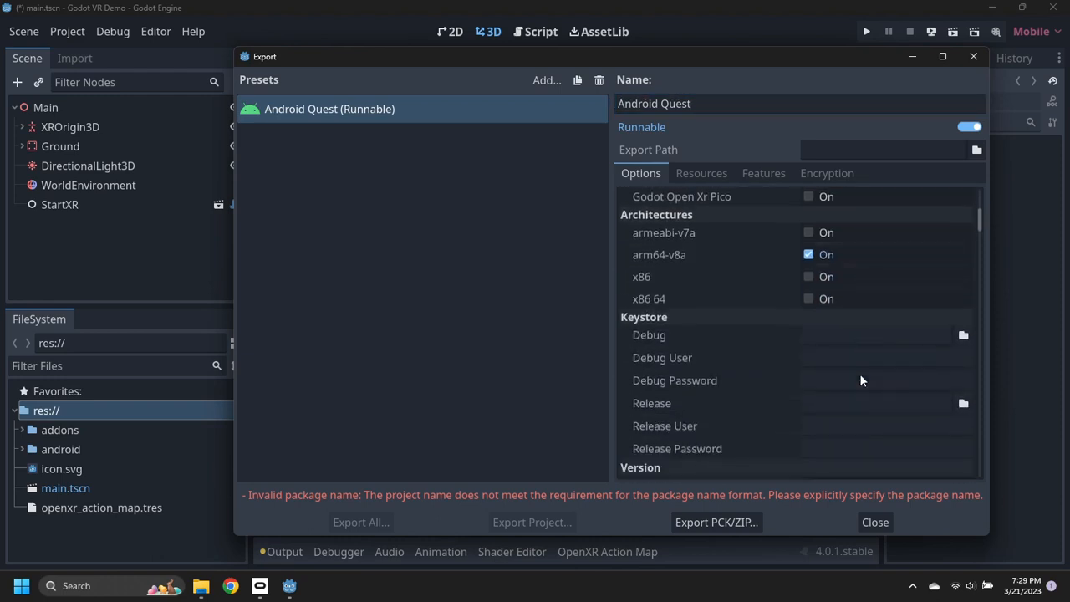
{"action": "scroll", "scroll_direction": "down", "scroll_amount": 3}
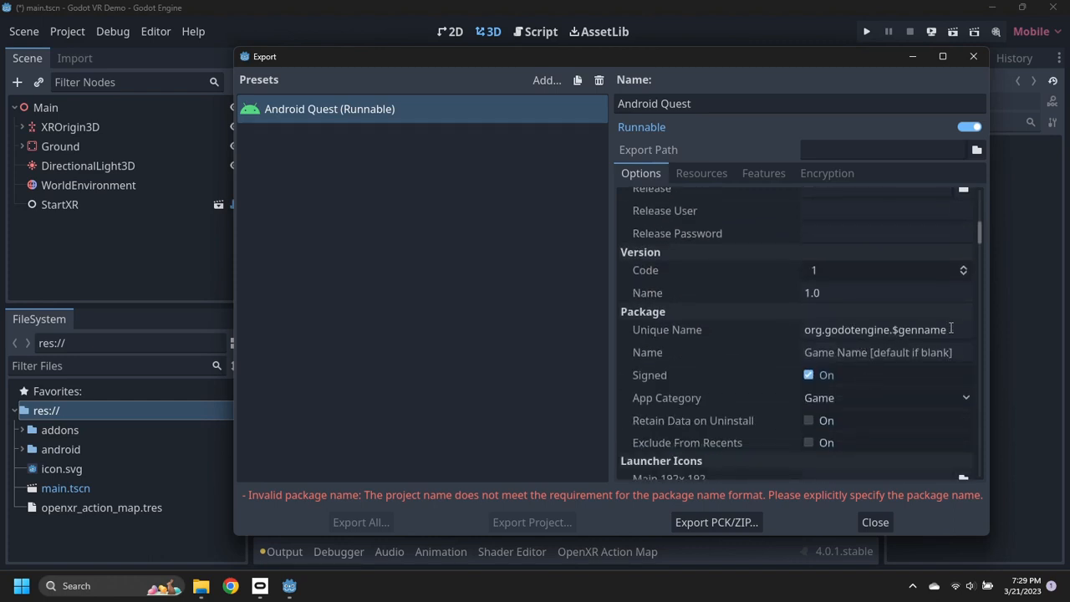
{"action": "left_click", "coordinate": [878, 351]}
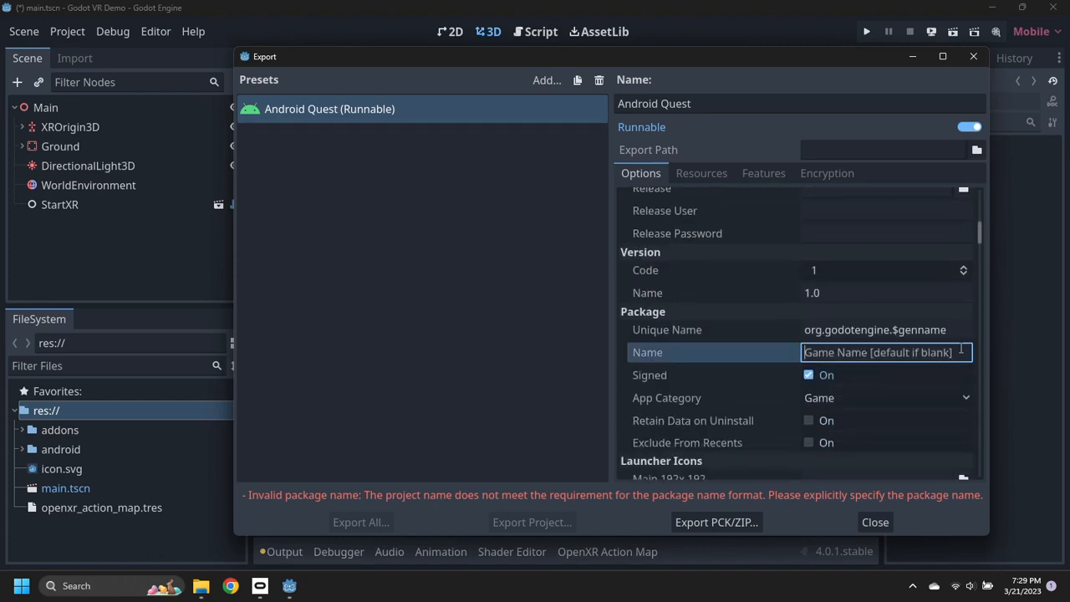
- Change the preset's package unique name to org.godotengine.godot_vr_demo
{"action": "left_click", "coordinate": [873, 329]}
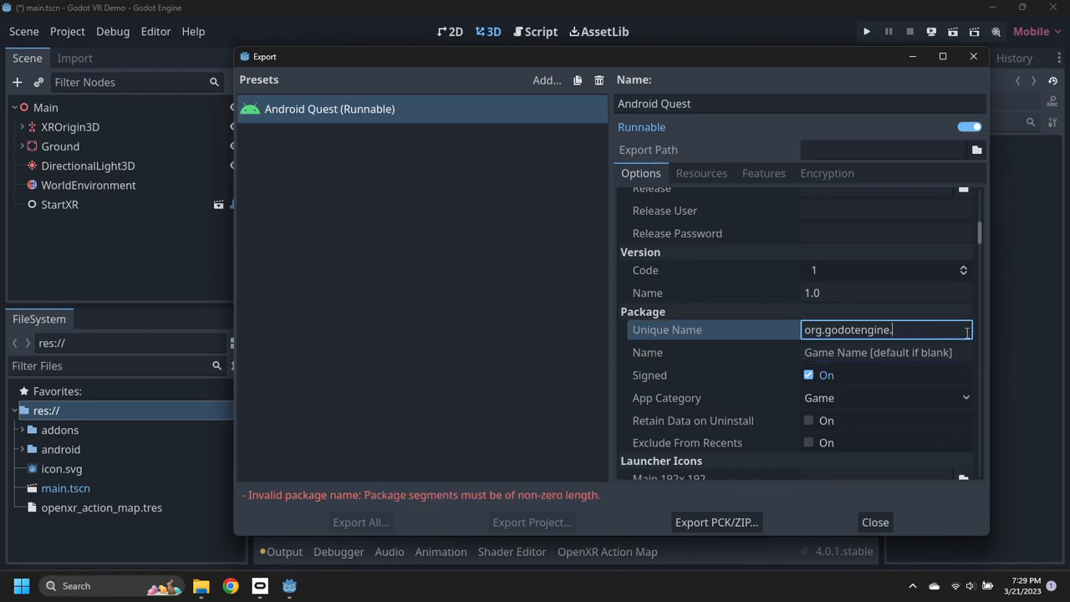
{"action": "type", "text": "godot_"}
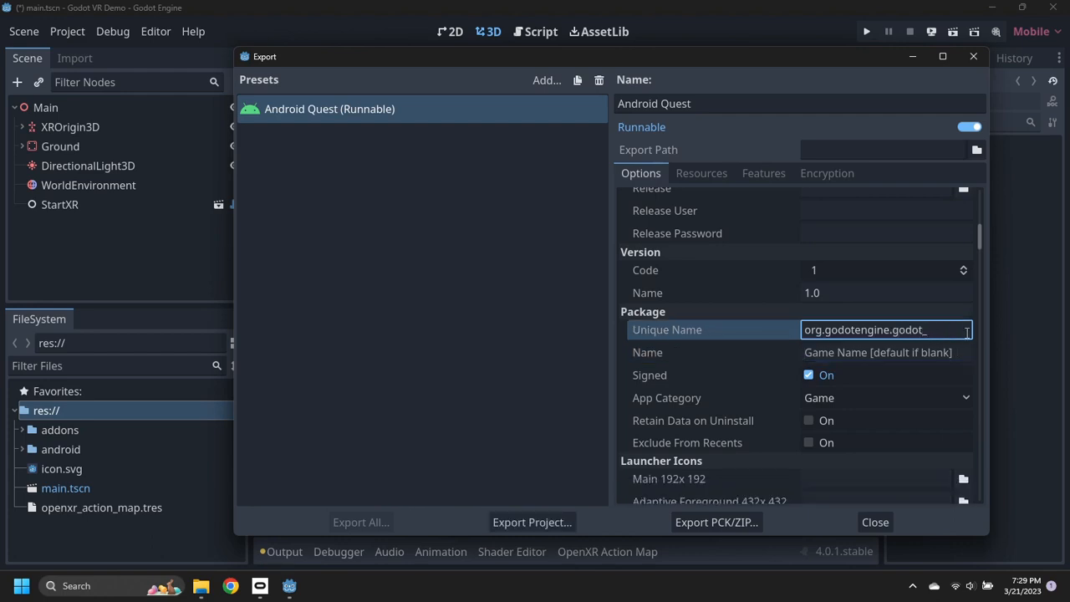
{"action": "type", "text": "vr_demo"}
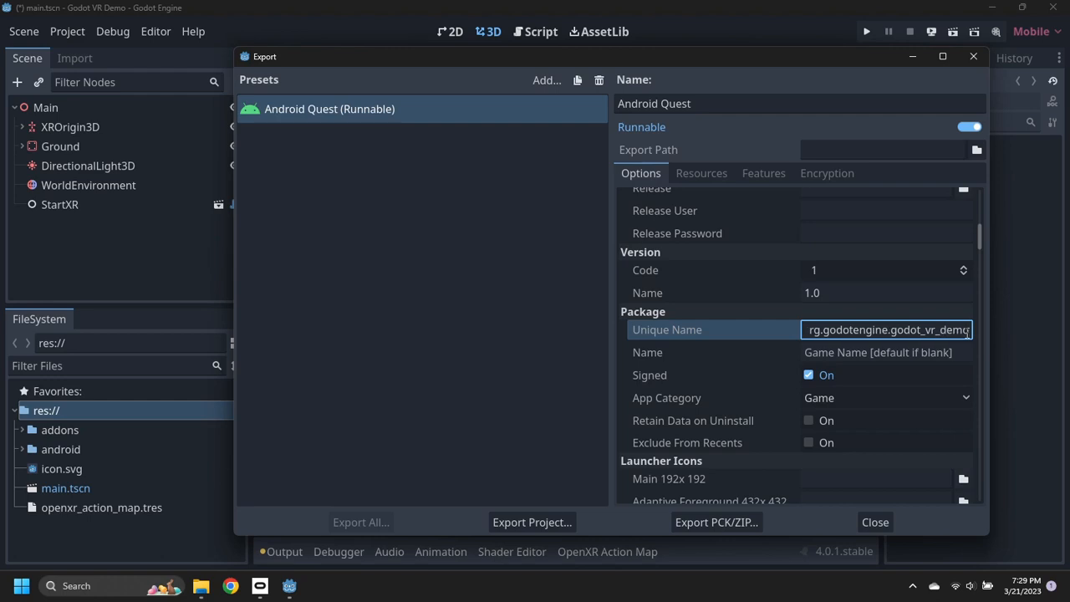
{"action": "scroll", "scroll_direction": "down", "scroll_amount": 3}
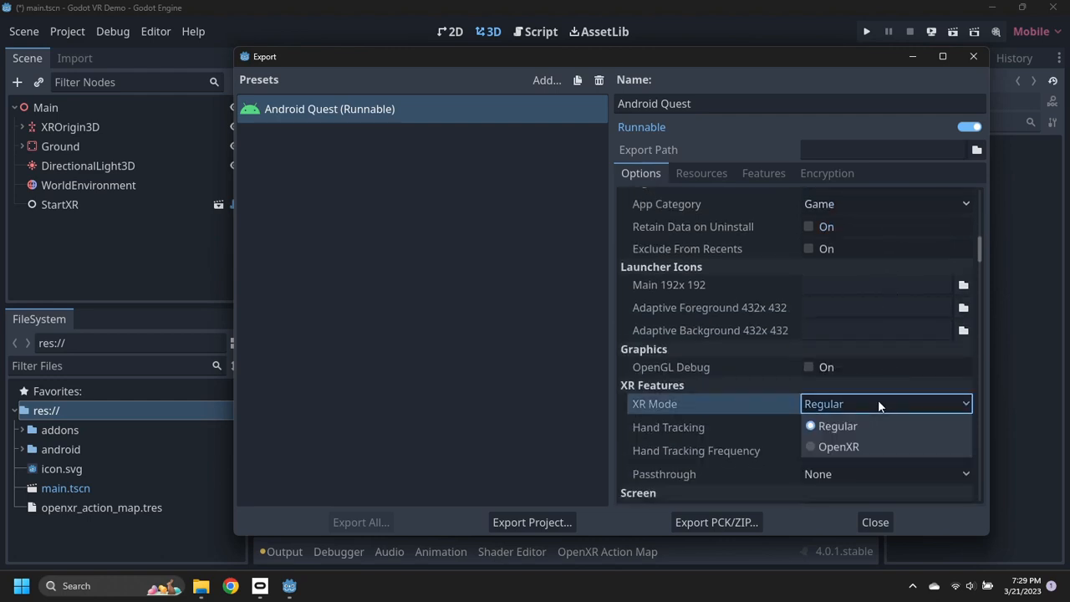
- Set the Android Quest preset's XR Mode to OpenXR and leave the export window
{"action": "left_click", "coordinate": [839, 445]}
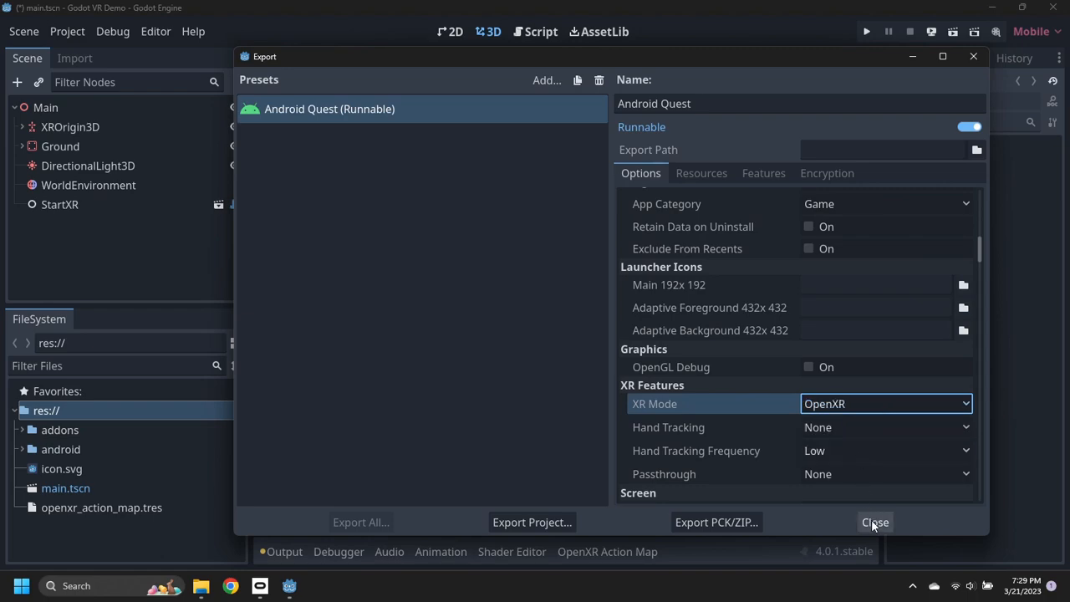
{"action": "left_click", "coordinate": [874, 522]}
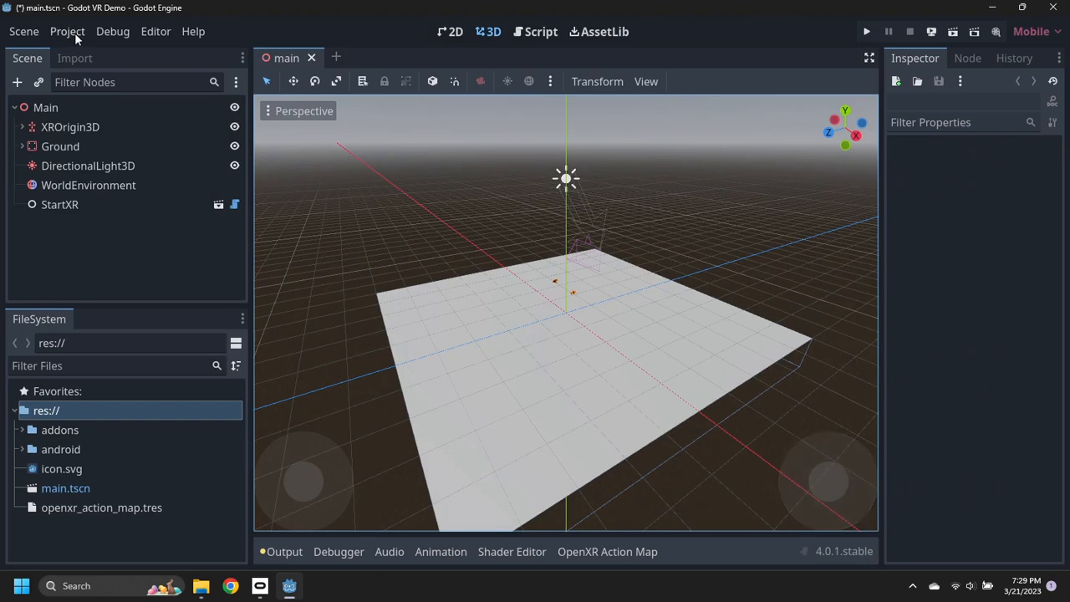
{"action": "mouse_move", "coordinate": [933, 35]}
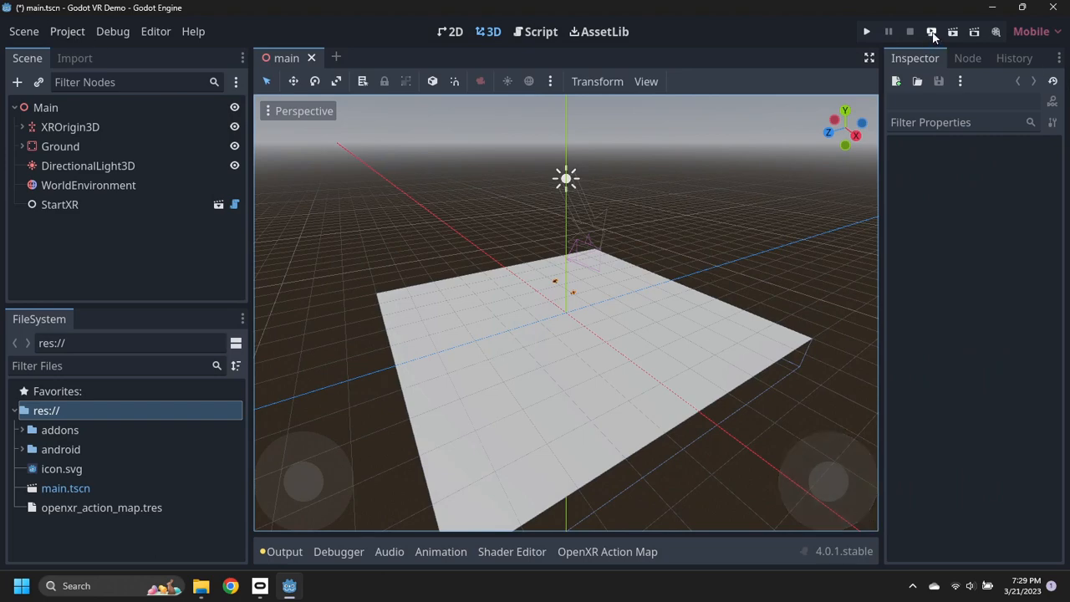
- Show the remote deploy device list with the Oculus Quest 2 under the Android preset
{"action": "left_click", "coordinate": [932, 32]}
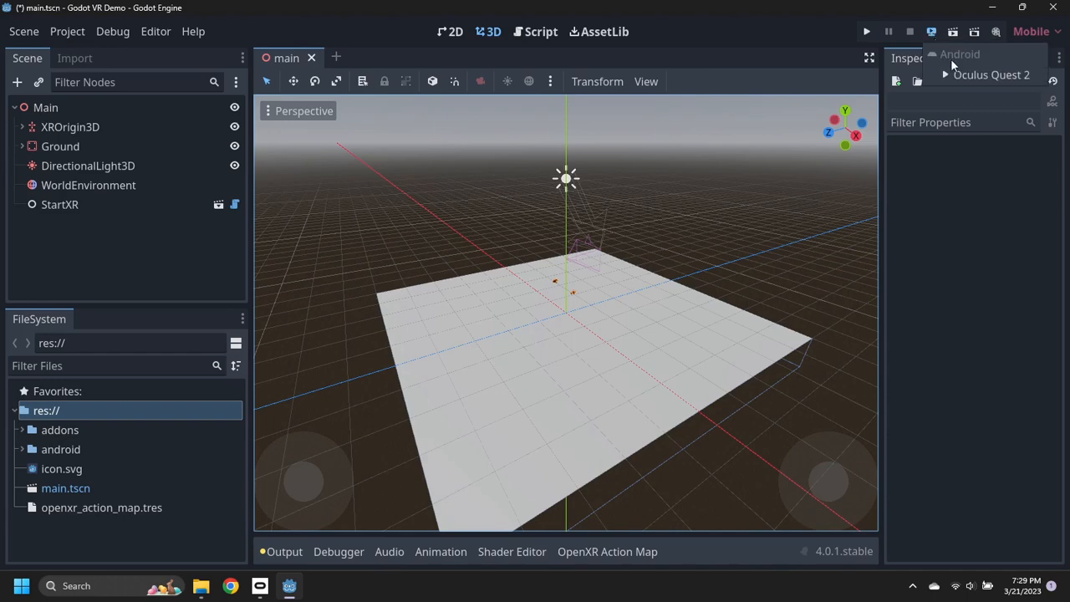